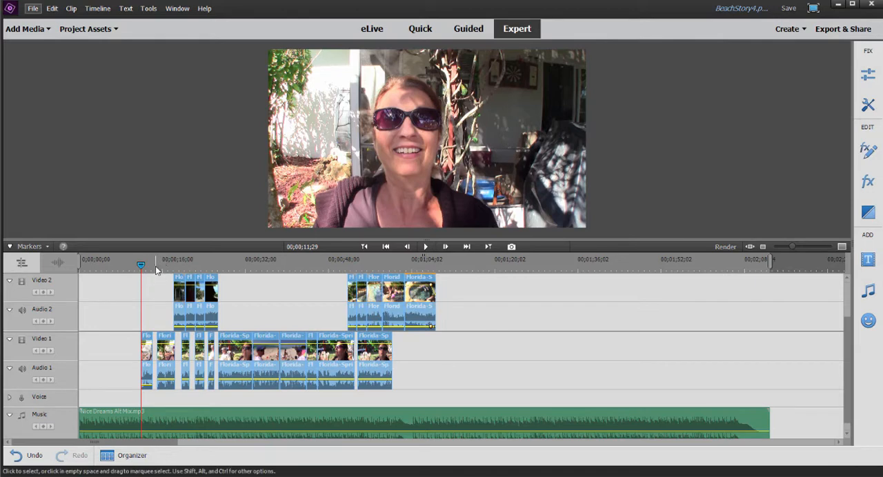
mouse_move(157, 271)
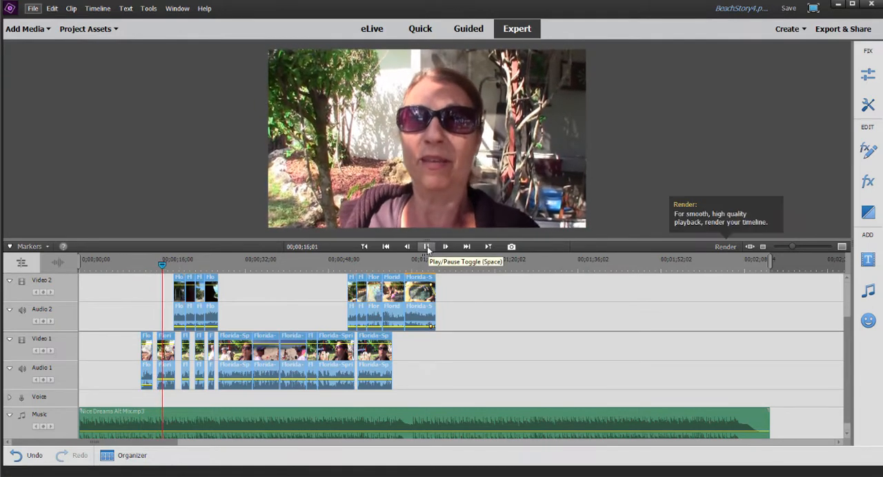
- Toggle the timeline preview playback several times, then show the project's media assets list
click(445, 246)
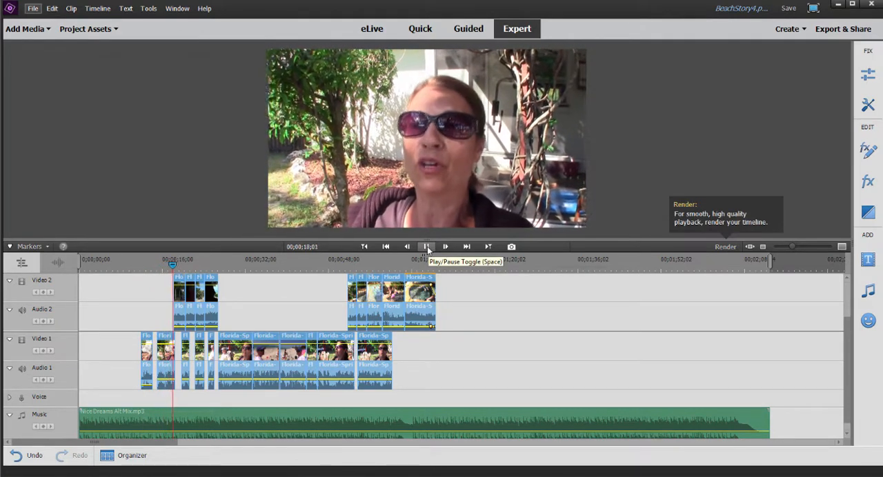
click(426, 246)
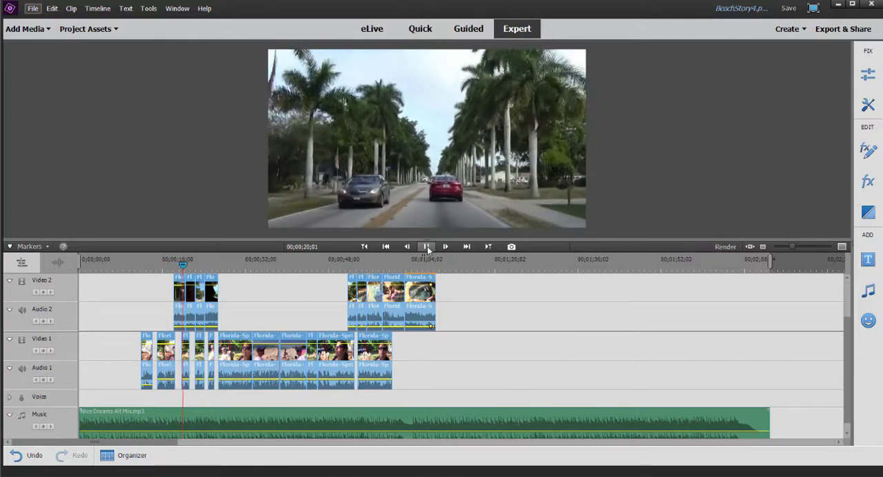
click(445, 246)
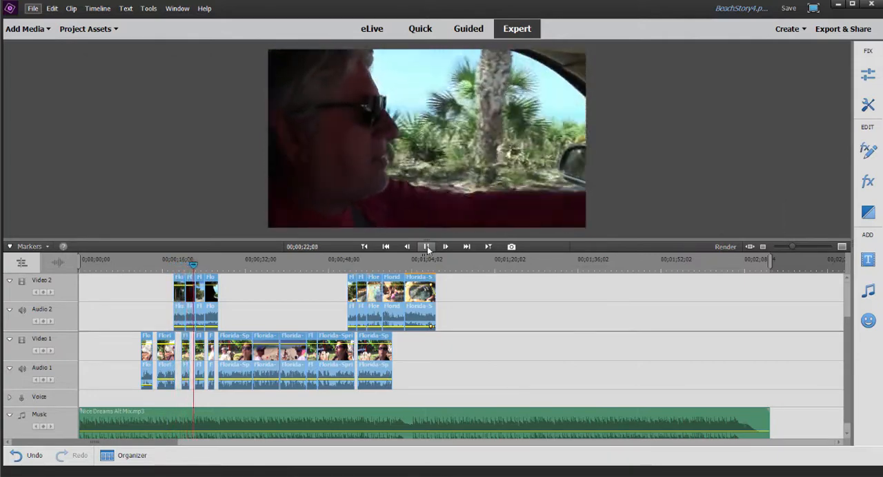
click(445, 247)
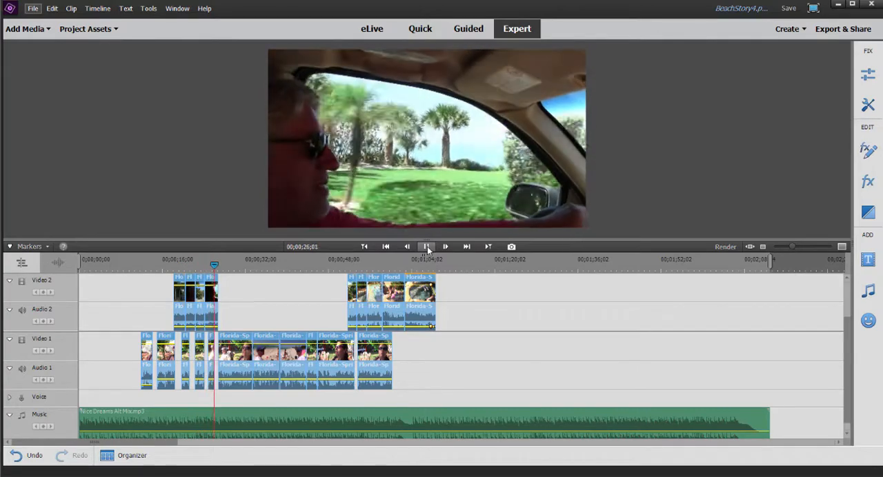
click(426, 247)
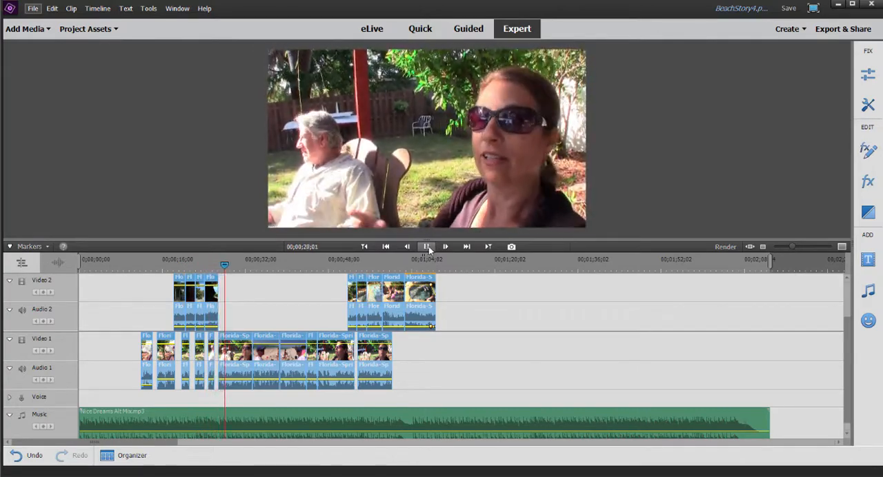
click(445, 246)
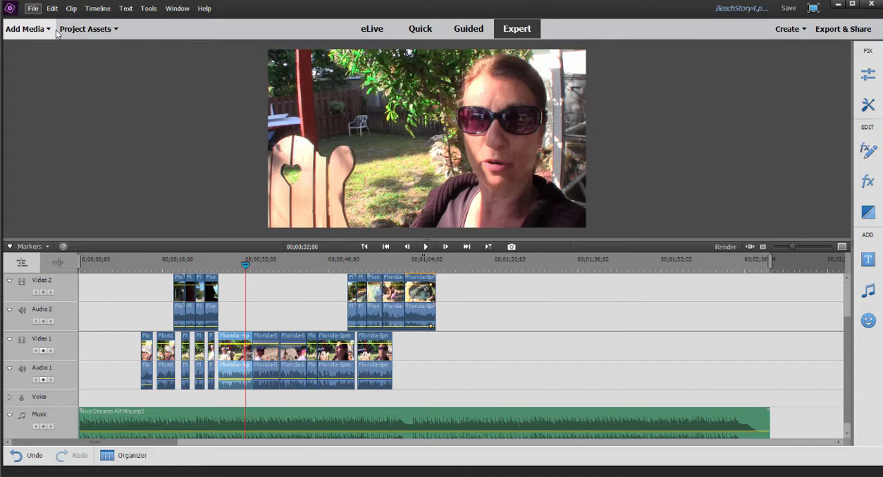
mouse_move(85, 28)
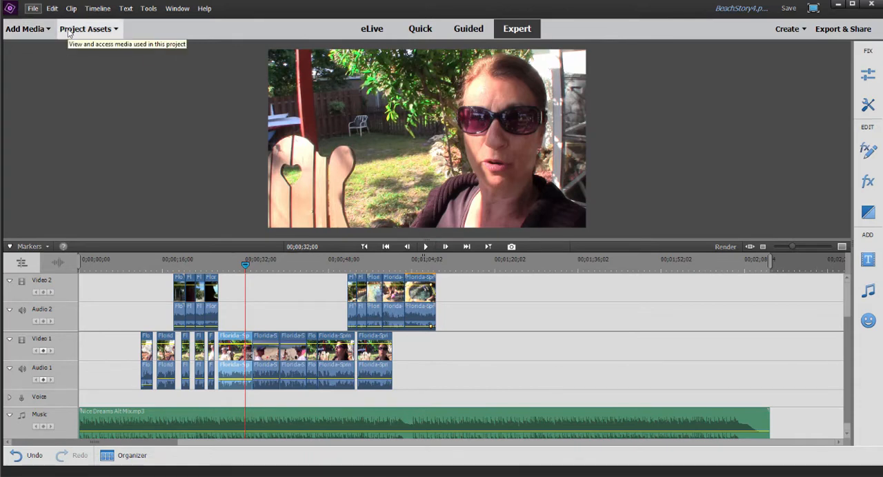
click(86, 28)
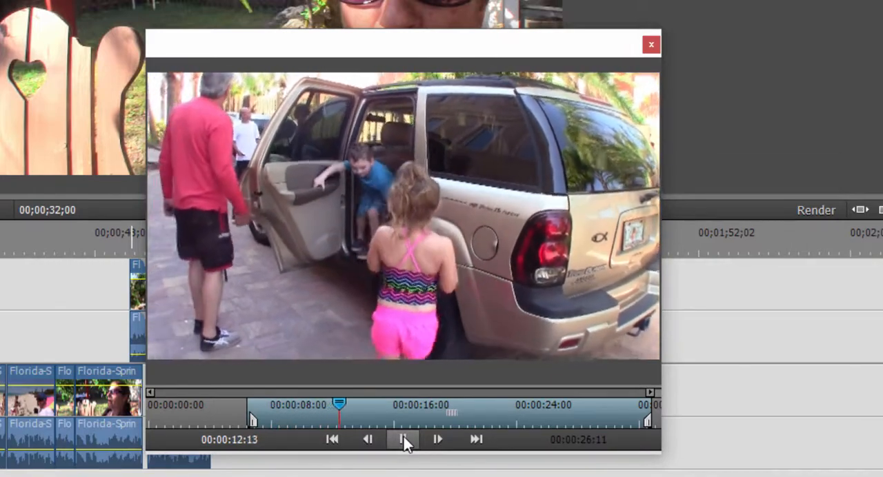
- Play and pause the driveway clip preview, then scrub ahead to children walking past the garage
click(403, 440)
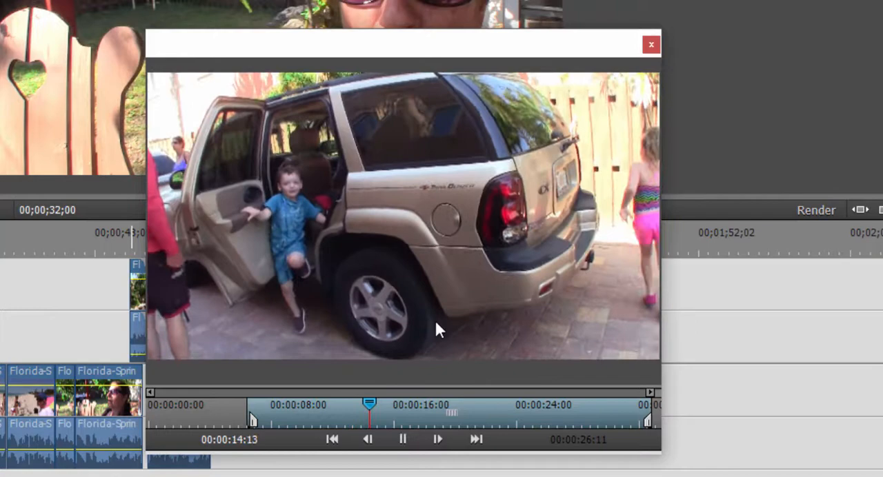
click(402, 440)
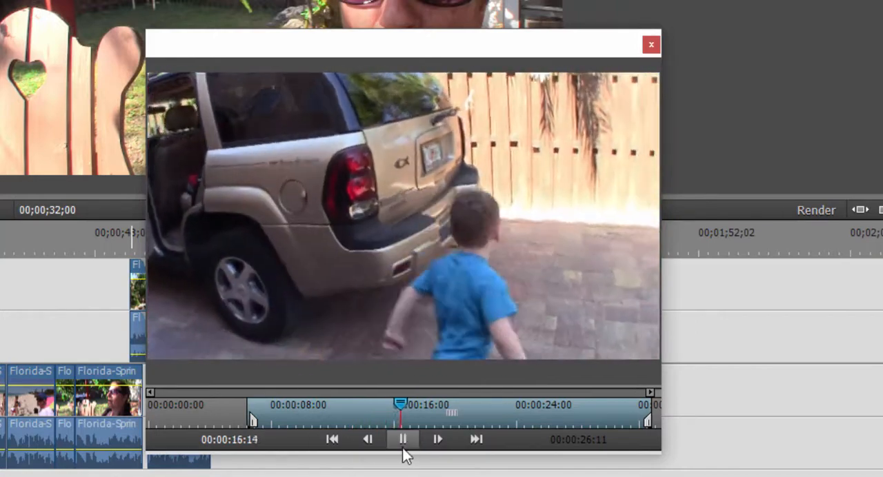
click(402, 440)
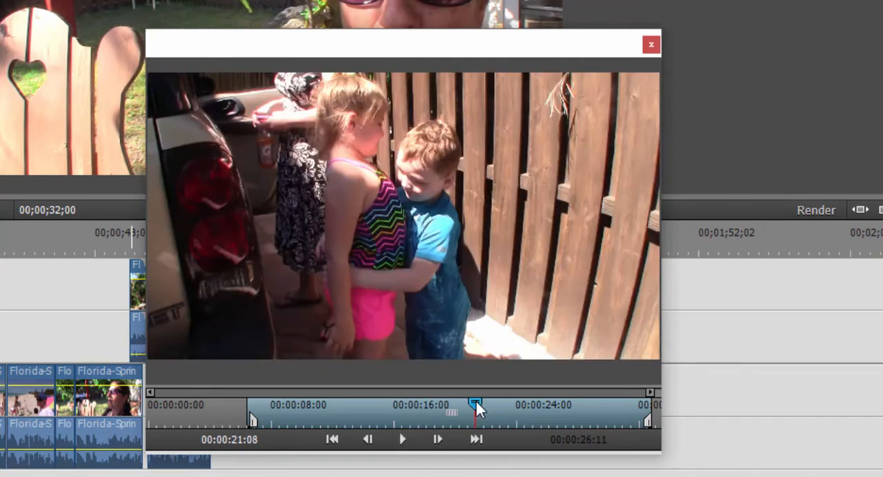
drag(476, 405, 579, 405)
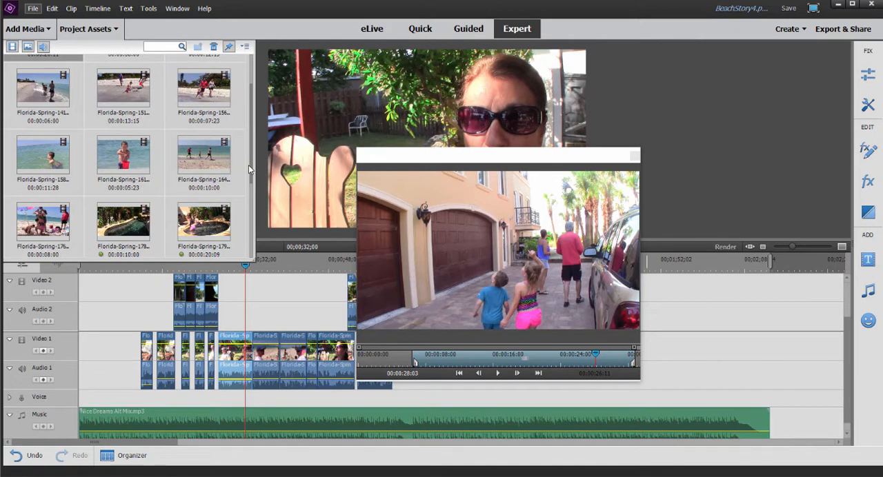
mouse_move(600, 150)
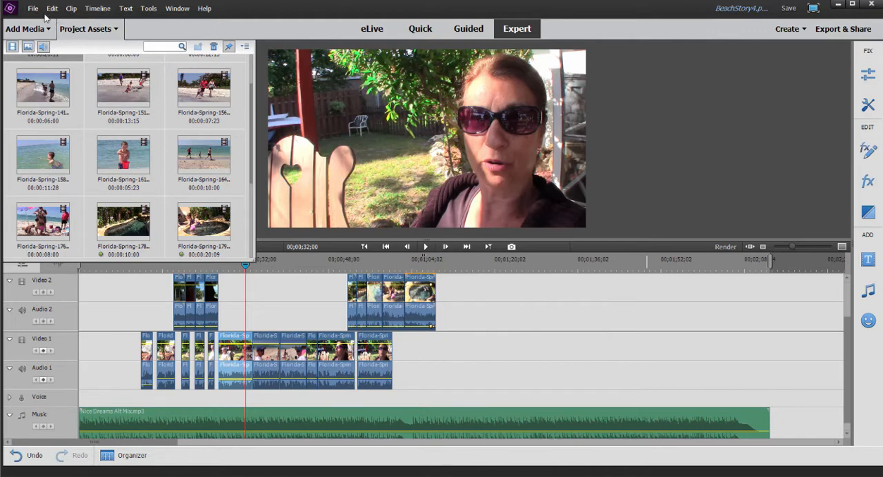
- Open the File menu to begin opening a different version of the project
click(32, 8)
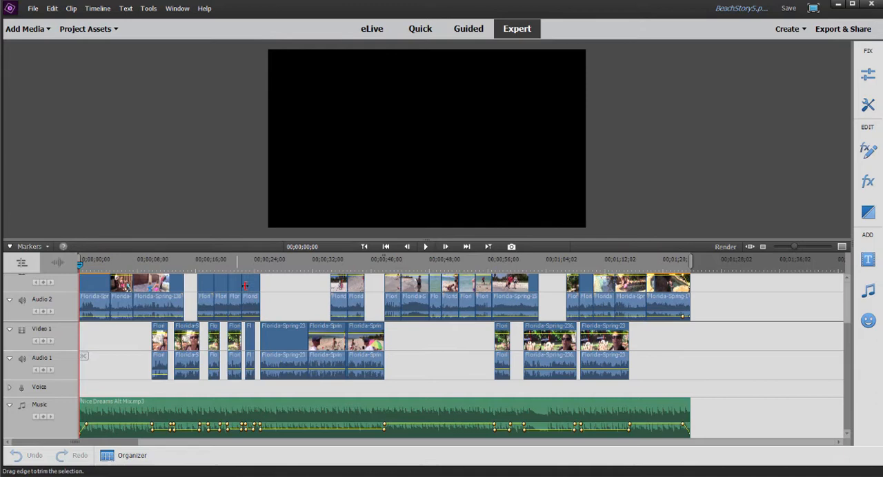
mouse_move(425, 246)
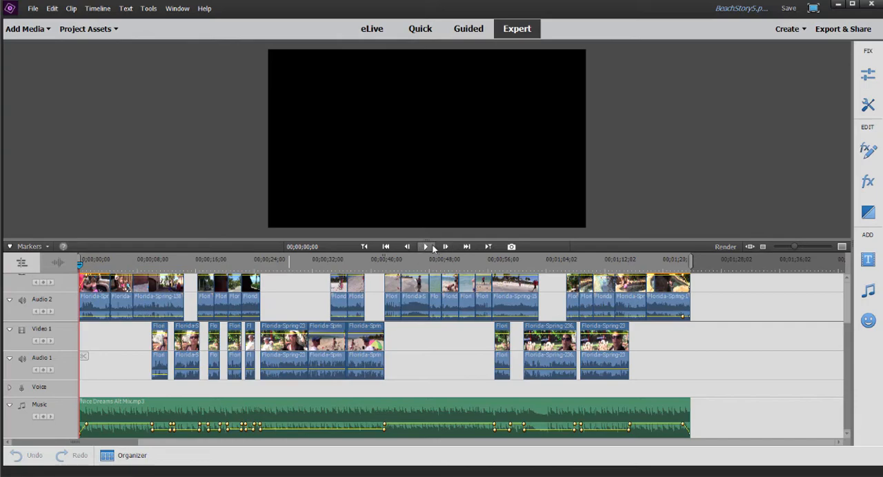
- Play the BeachStory5 timeline from the start and pause it partway through
click(425, 246)
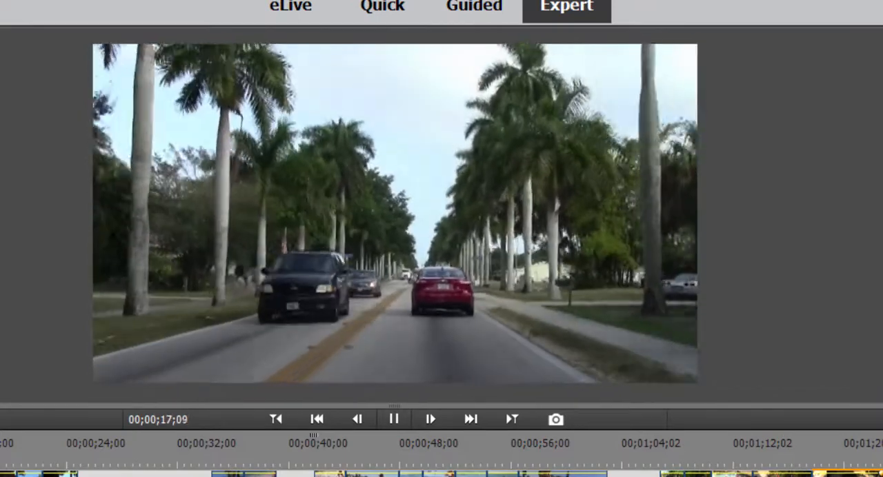
click(430, 419)
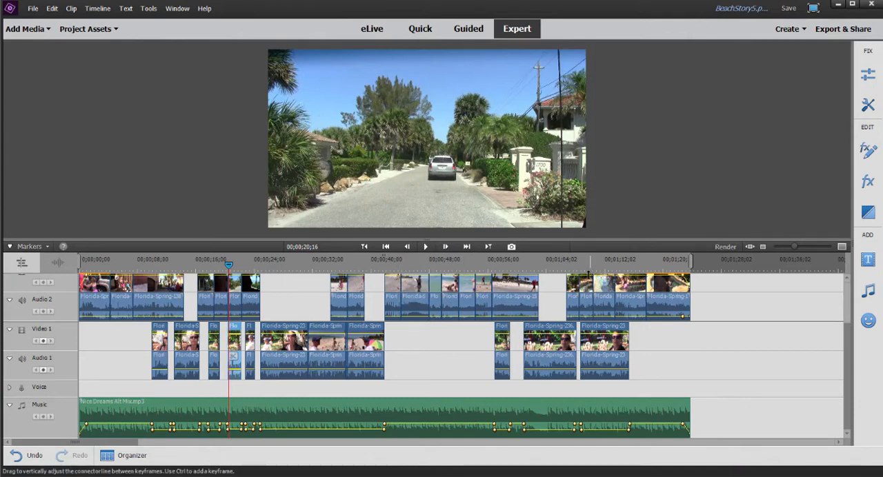
mouse_move(592, 266)
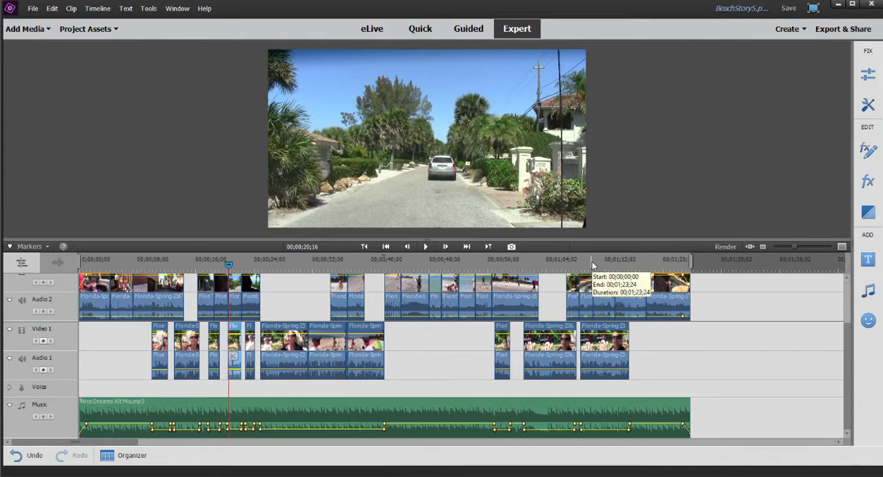